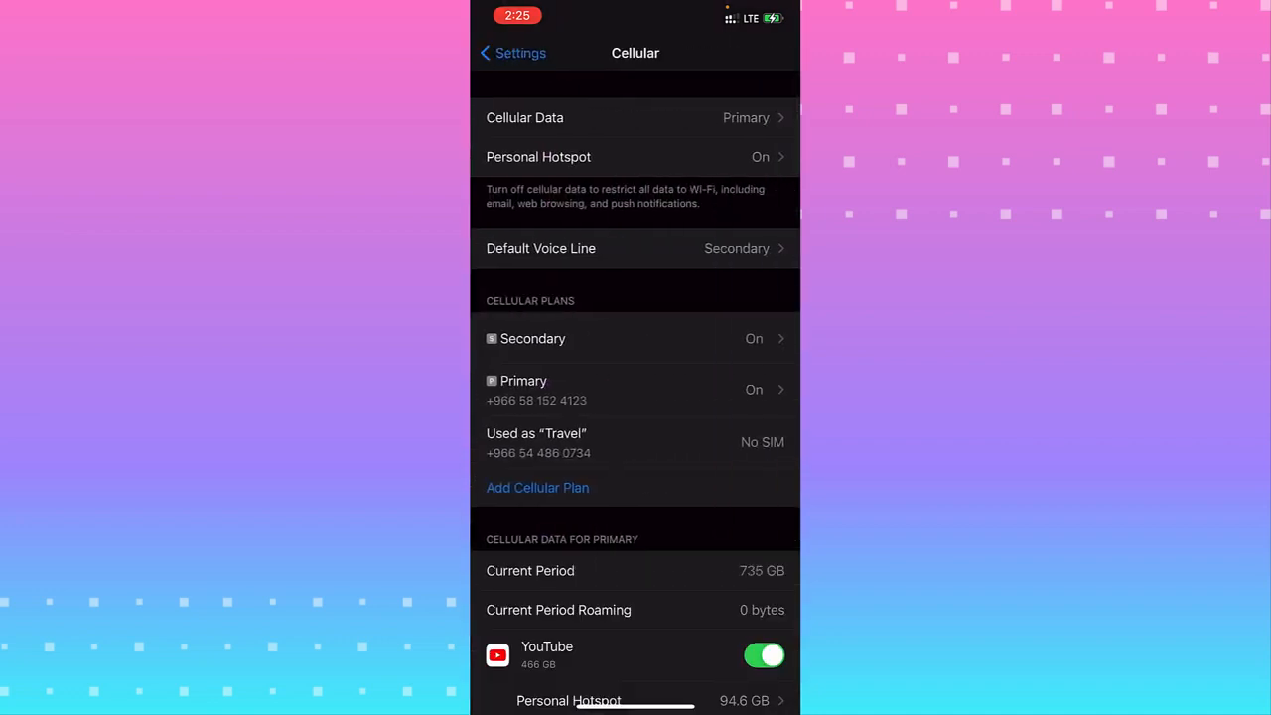
Review the Cellular page and go back to the main Settings list
scroll(up, 3)
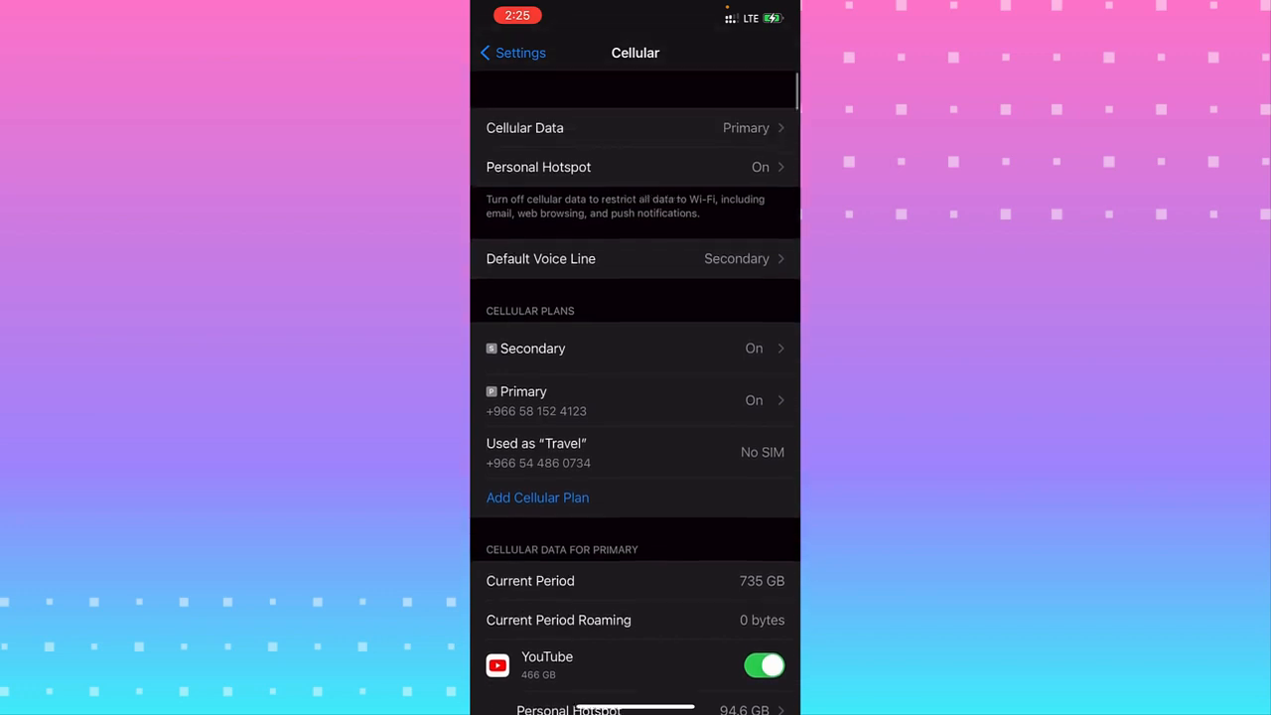
scroll(up, 3)
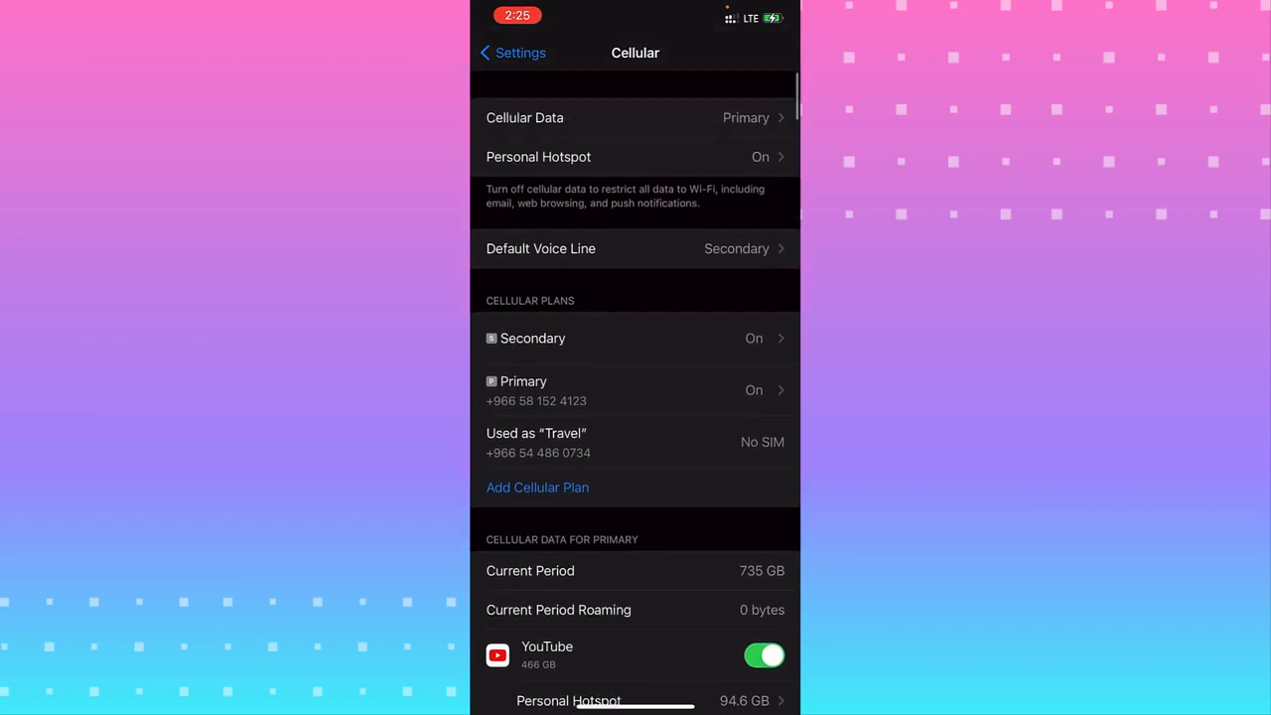
click(511, 52)
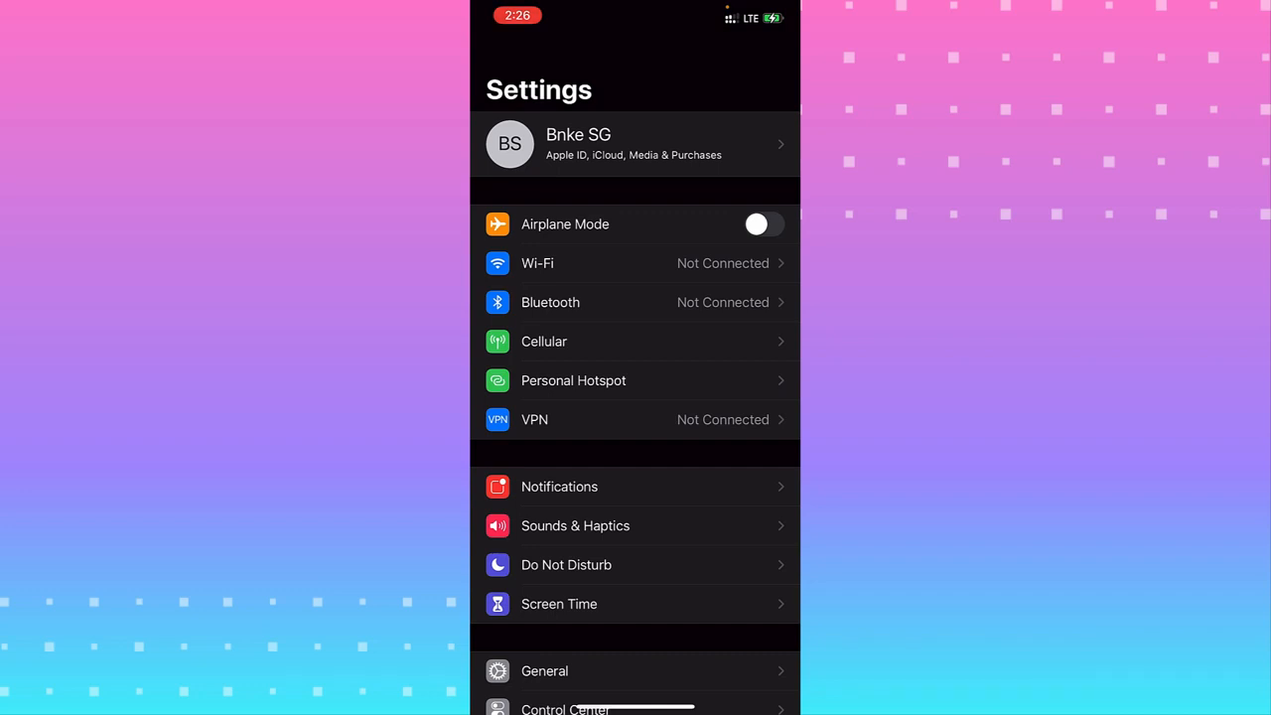
Reach General and the iPhone Storage overview with used space and per-app sizes
scroll(down, 3)
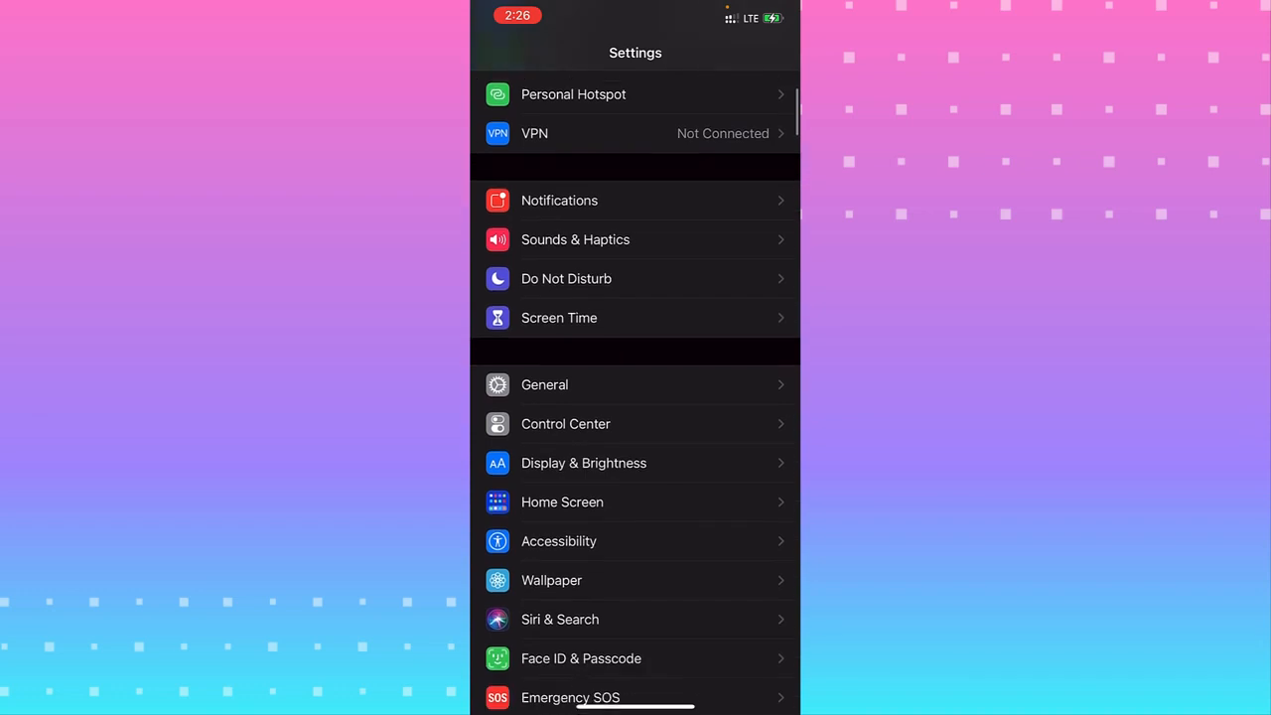
scroll(up, 3)
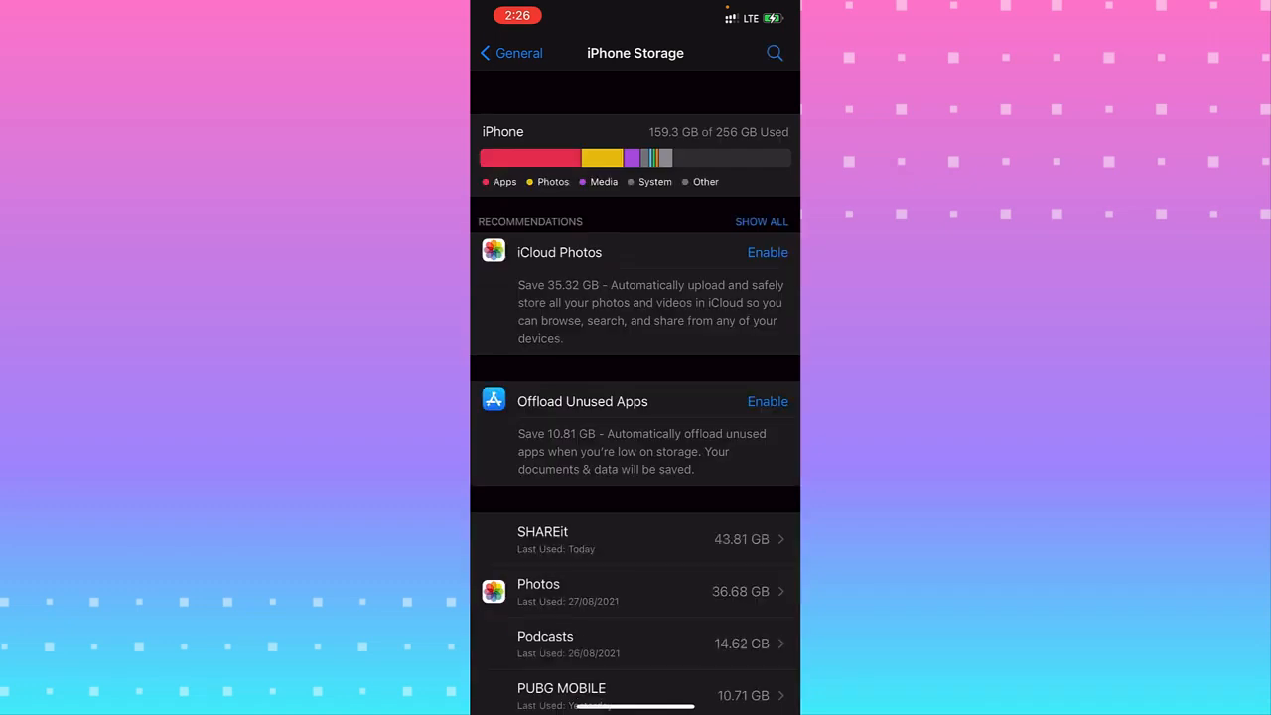
Find Twitter in the per-app storage list, then bring up the App Store search via Spotlight
scroll(down, 3)
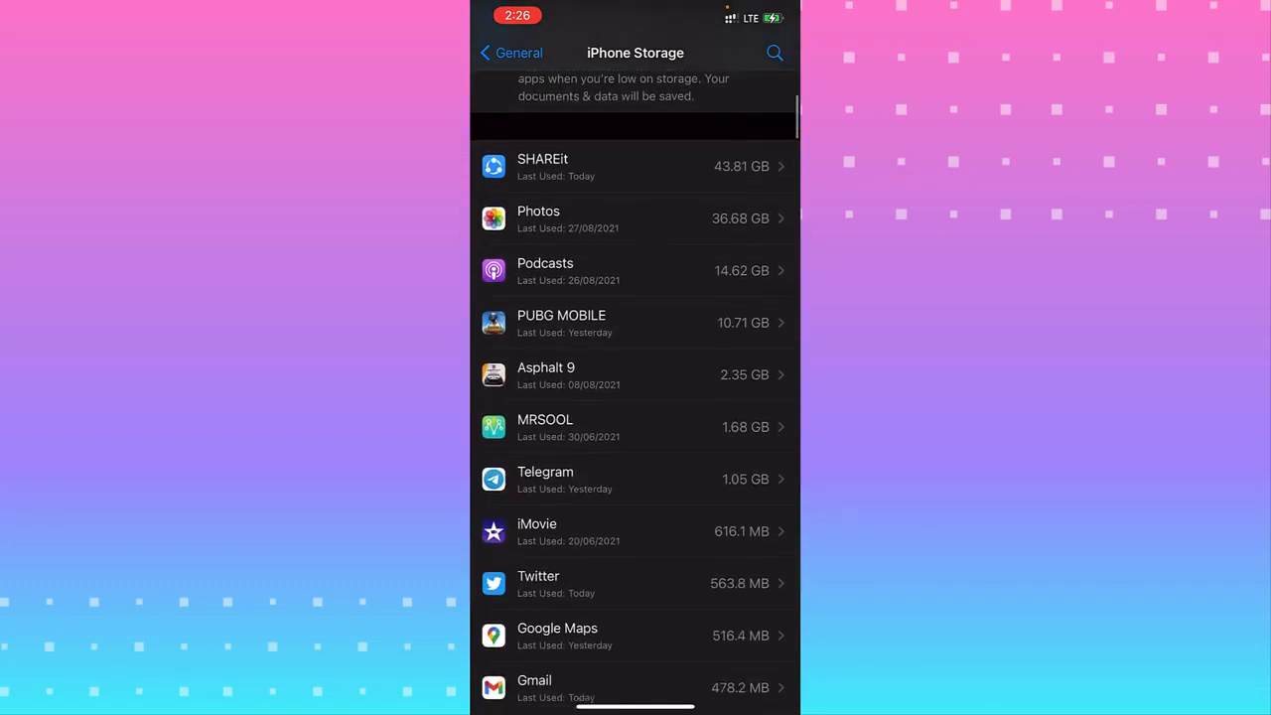
click(635, 583)
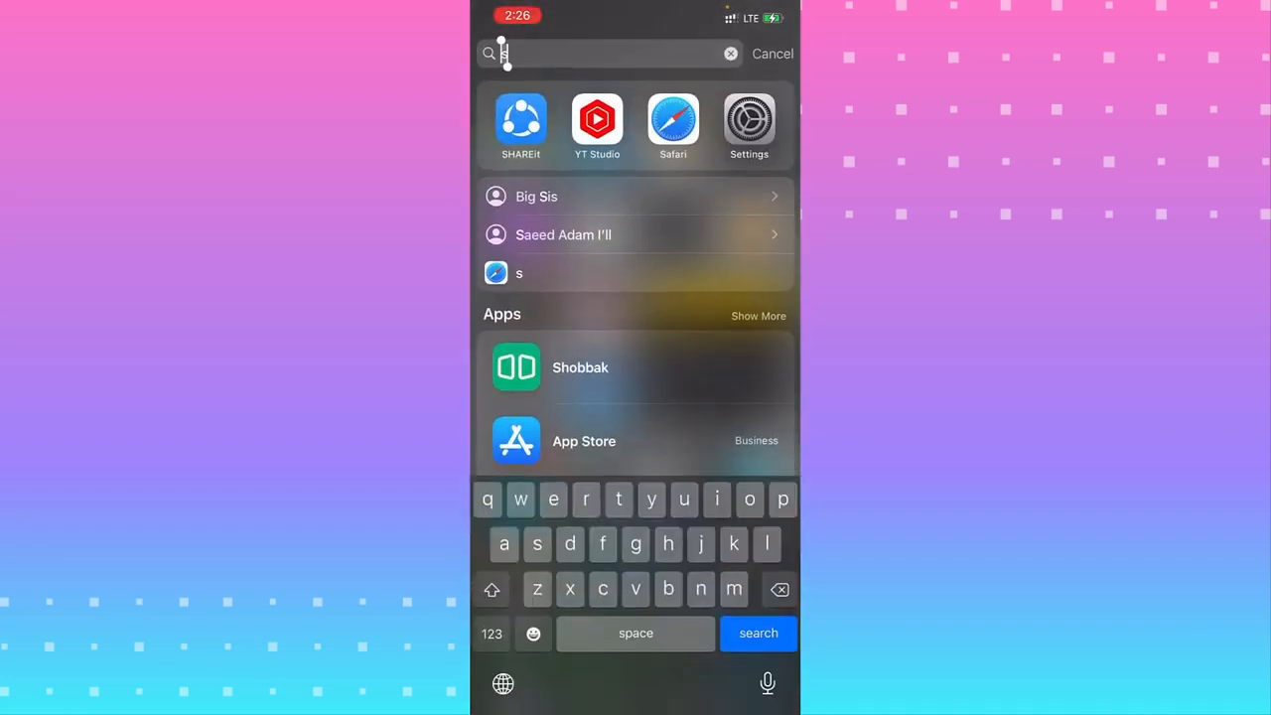
text(amazon)
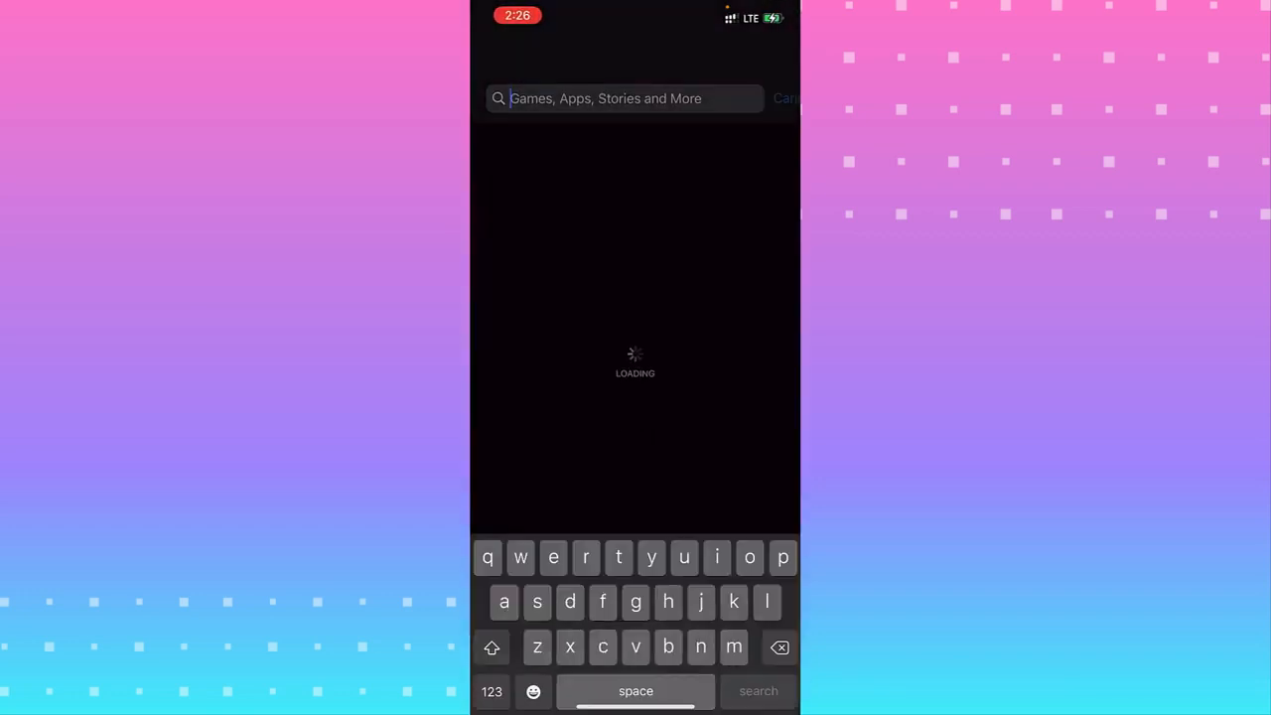
Search the App Store for 'twitter' and start the Twitter app's update
text(t)
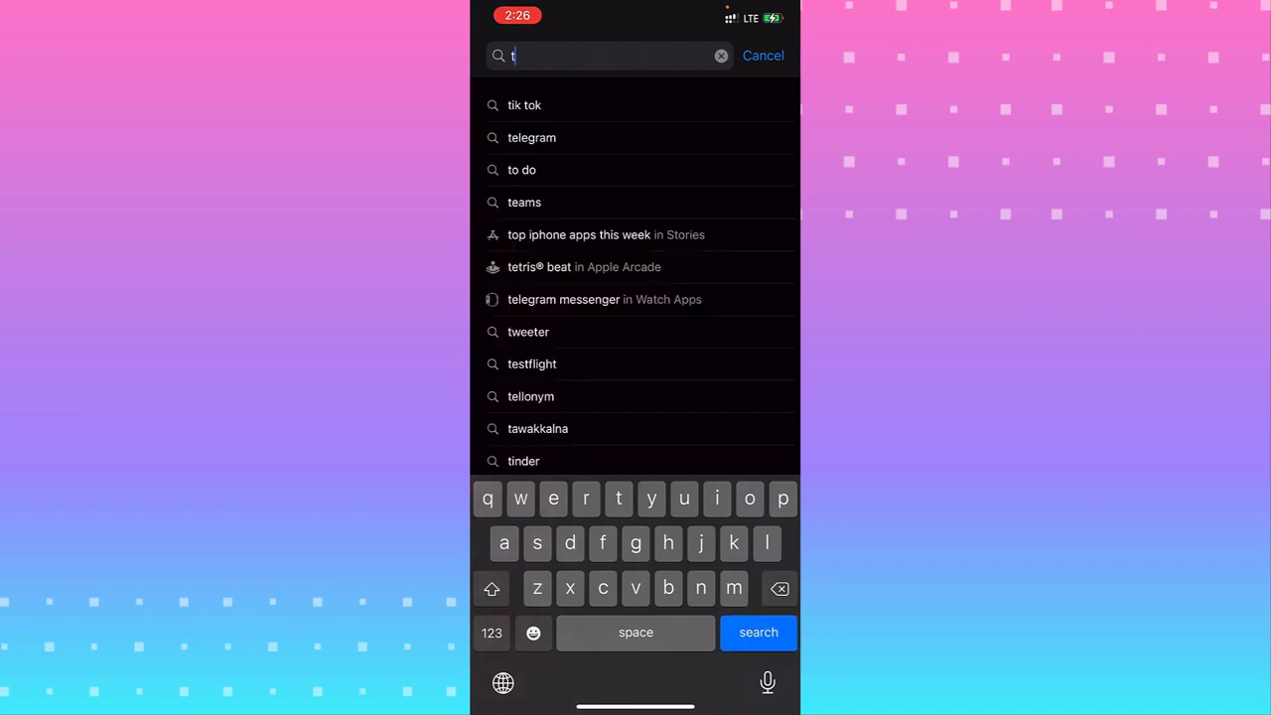
text(w)
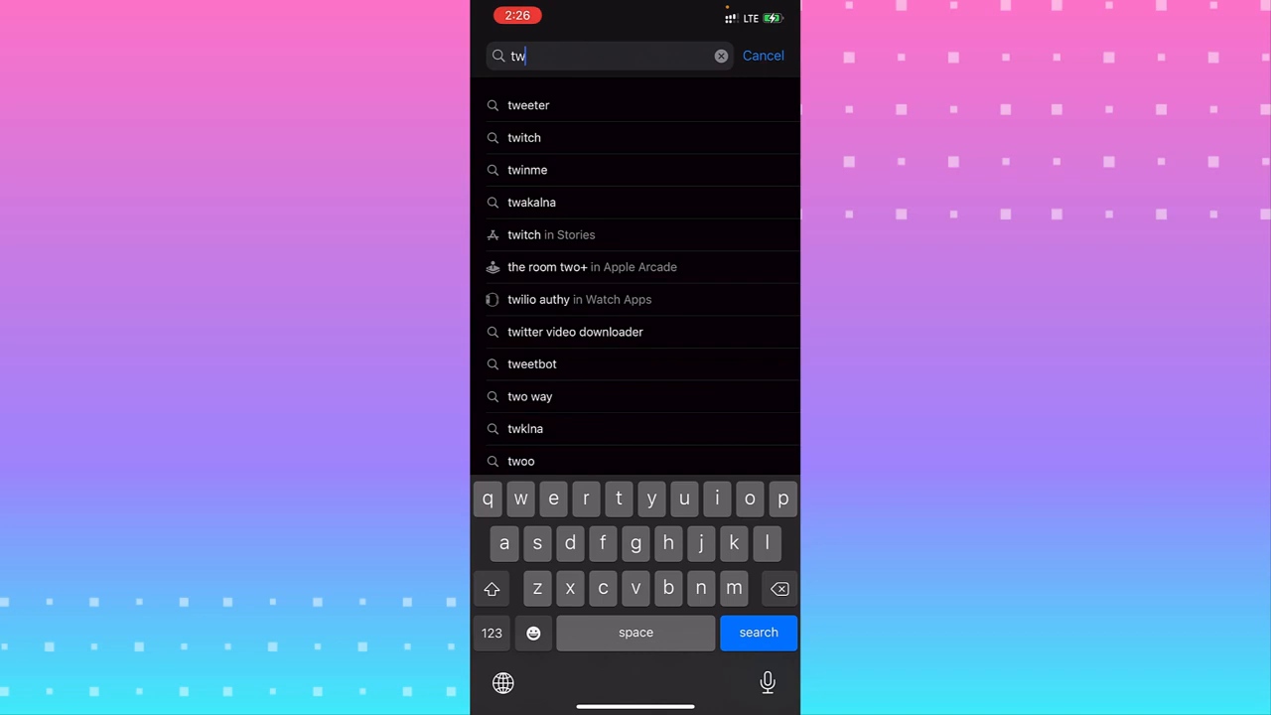
text(i)
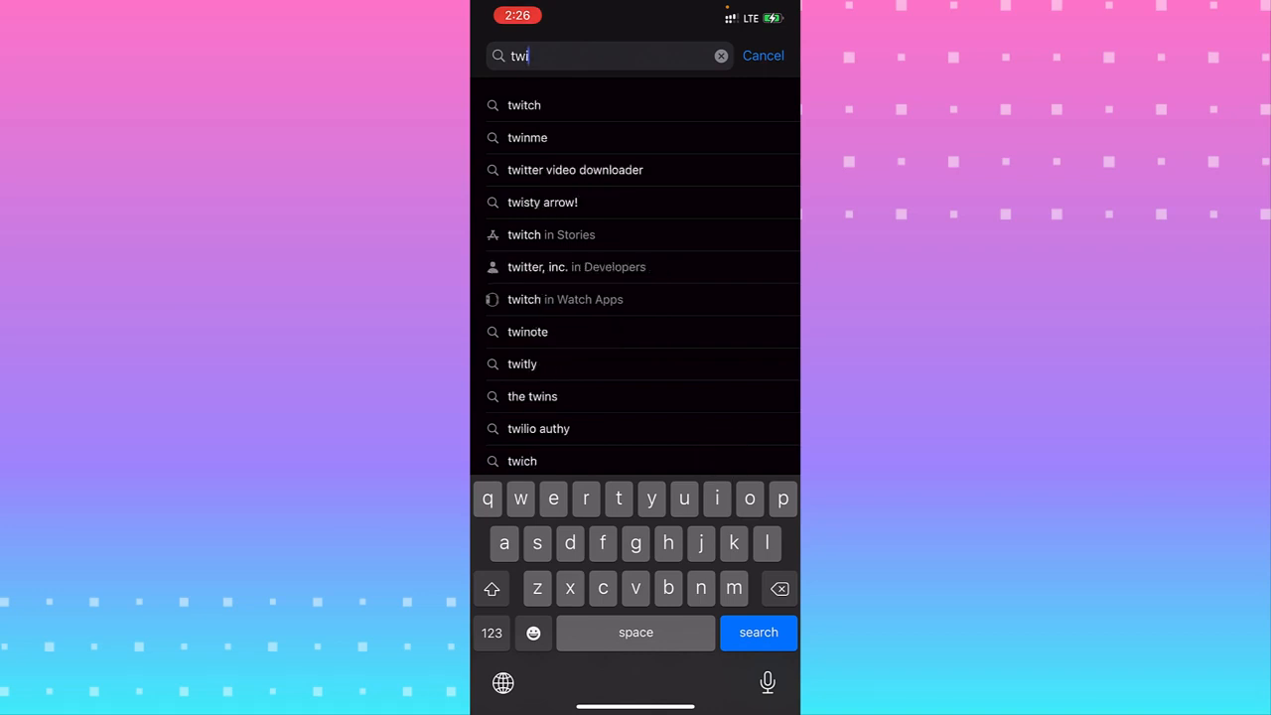
text(tter)
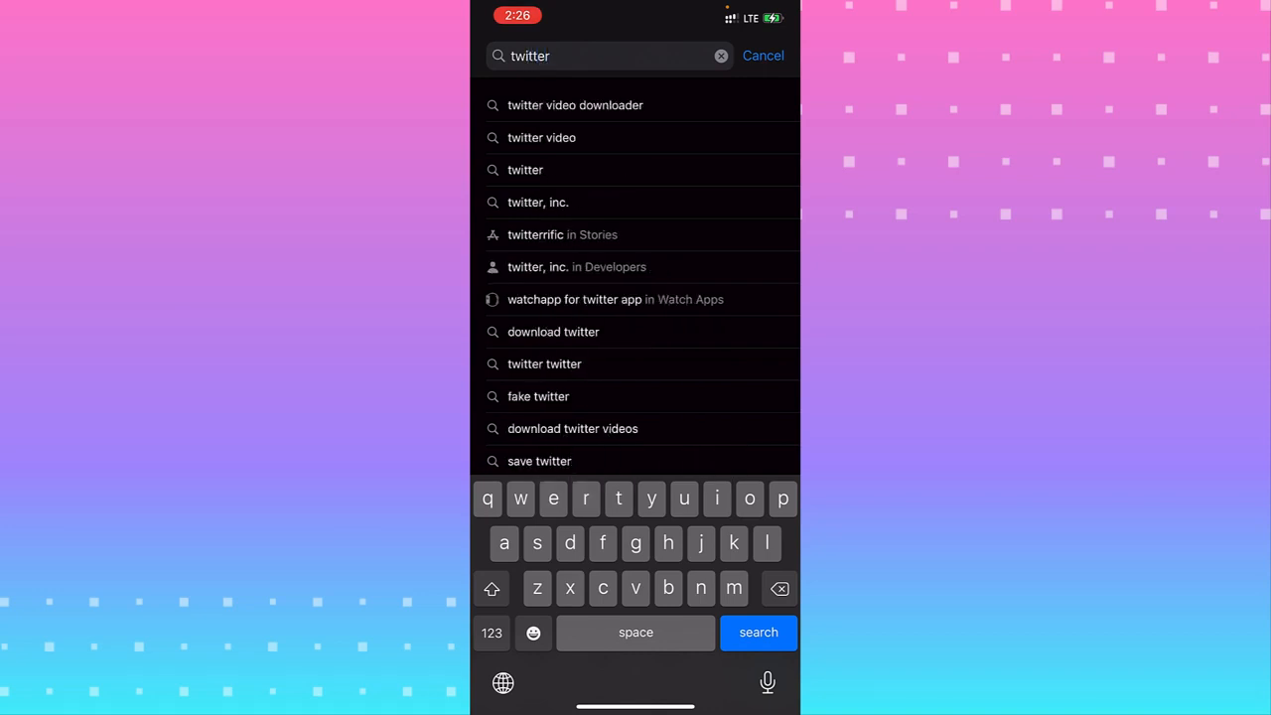
click(759, 632)
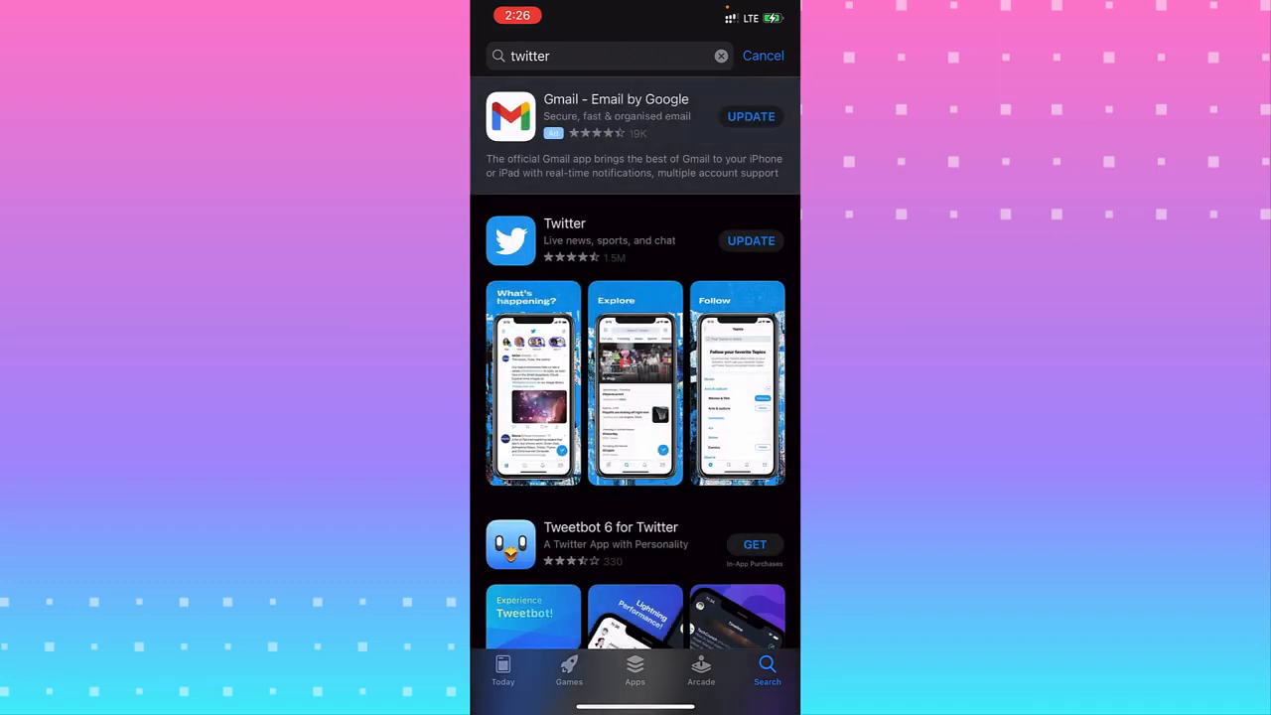
click(751, 240)
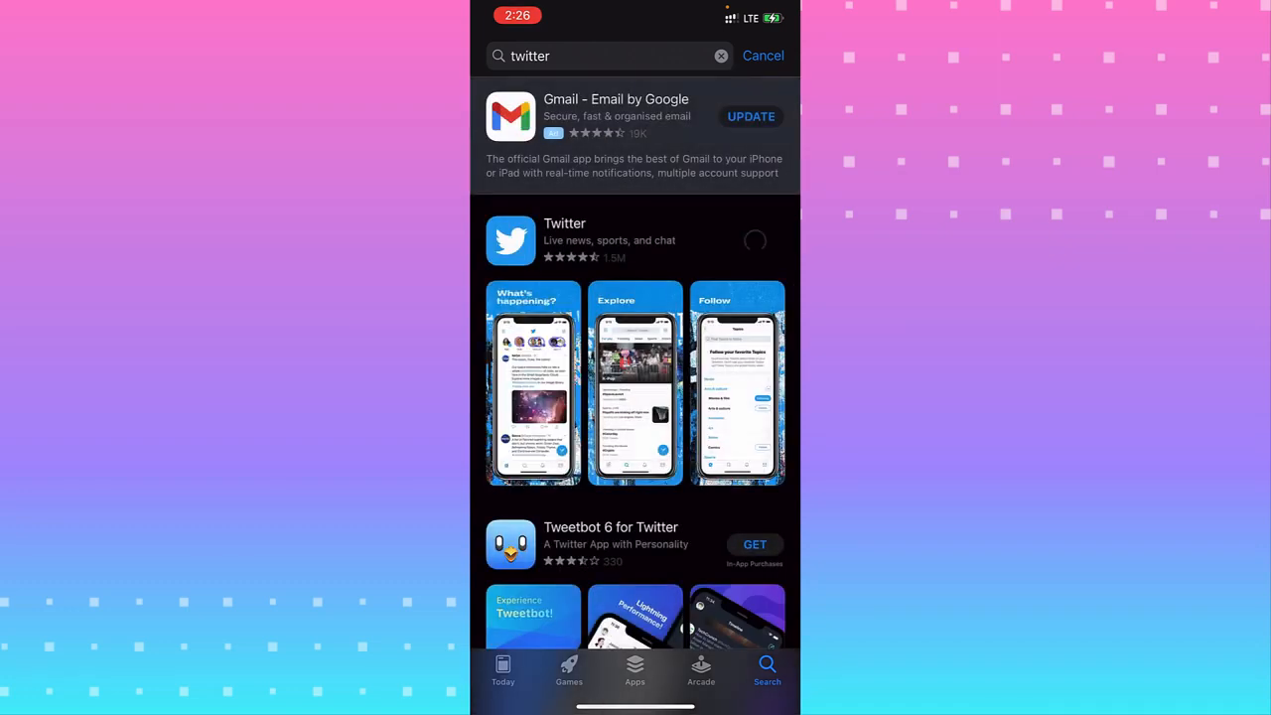